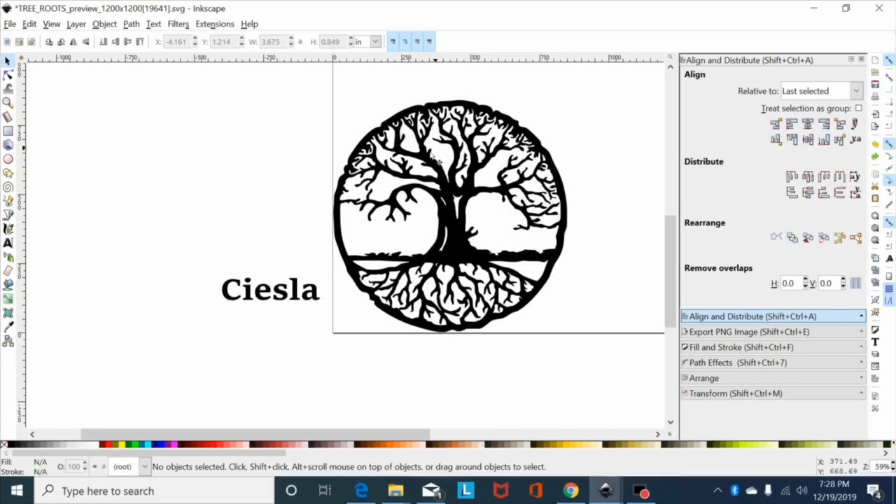
pyautogui.moveTo(265, 297)
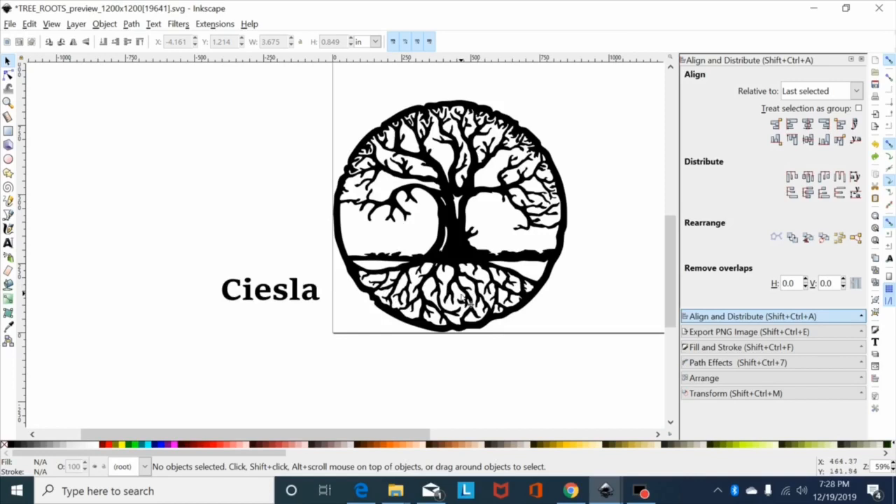
pyautogui.moveTo(211, 264)
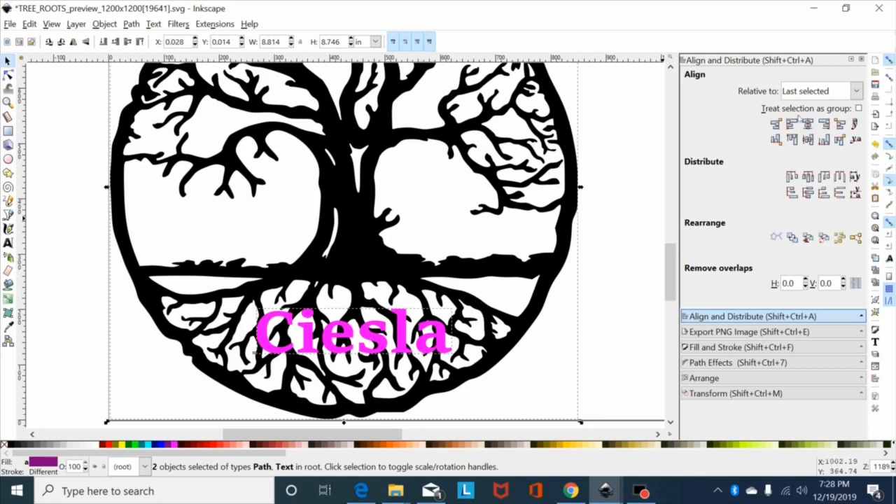
pyautogui.moveTo(807, 124)
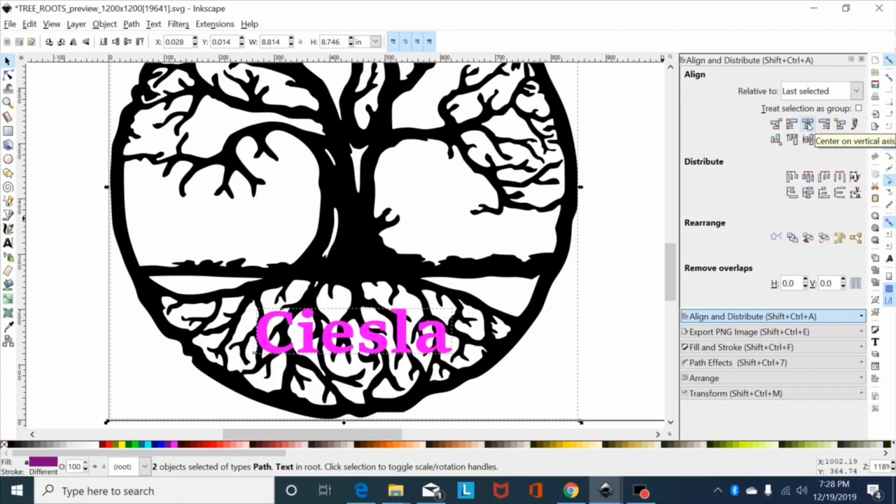
# - Centre the magenta Ciesla name horizontally over the tree roots and convert it to a path
pyautogui.click(807, 124)
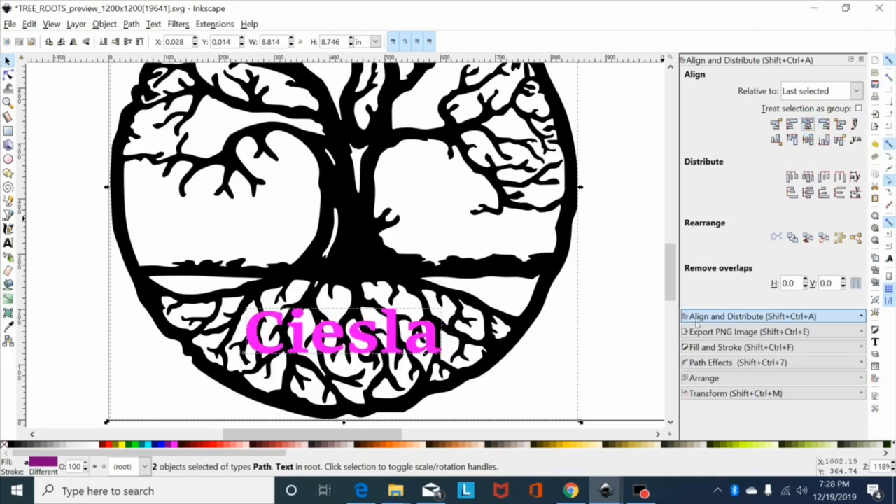
pyautogui.click(356, 375)
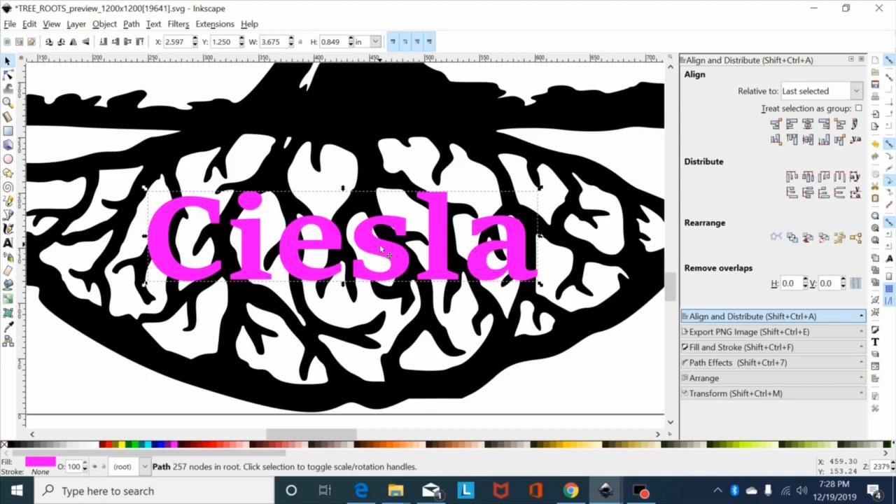
pyautogui.moveTo(386, 233)
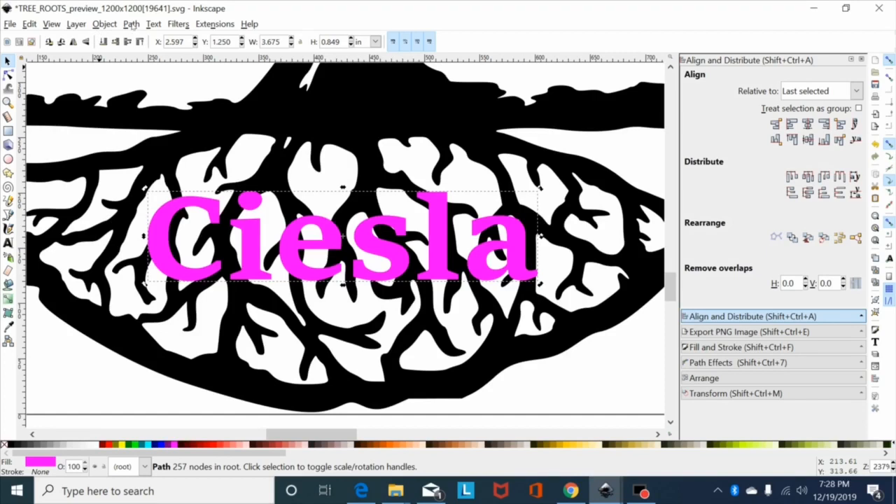
# - Switch to node editing on the magenta Ciesla lettering path
pyautogui.click(130, 23)
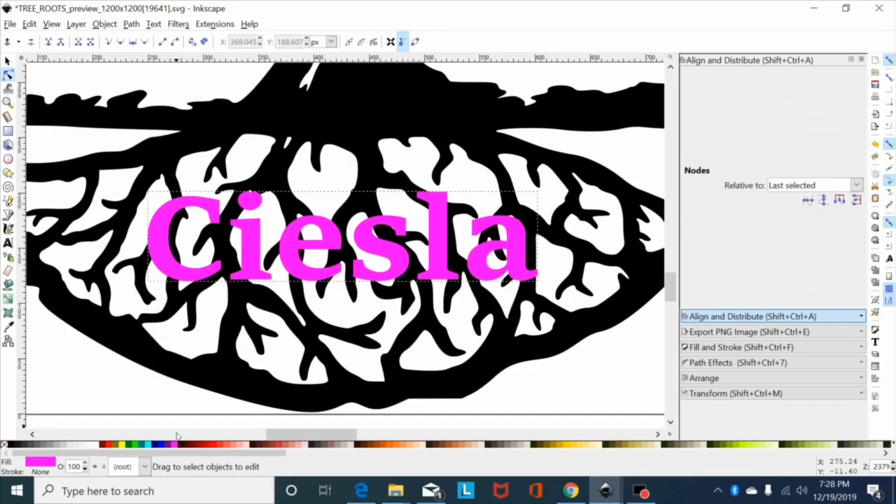
pyautogui.moveTo(162, 440)
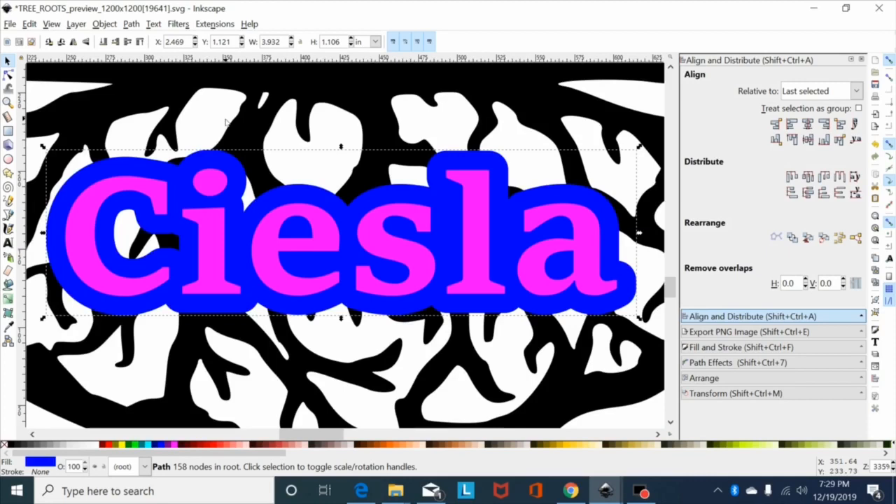
pyautogui.moveTo(108, 231)
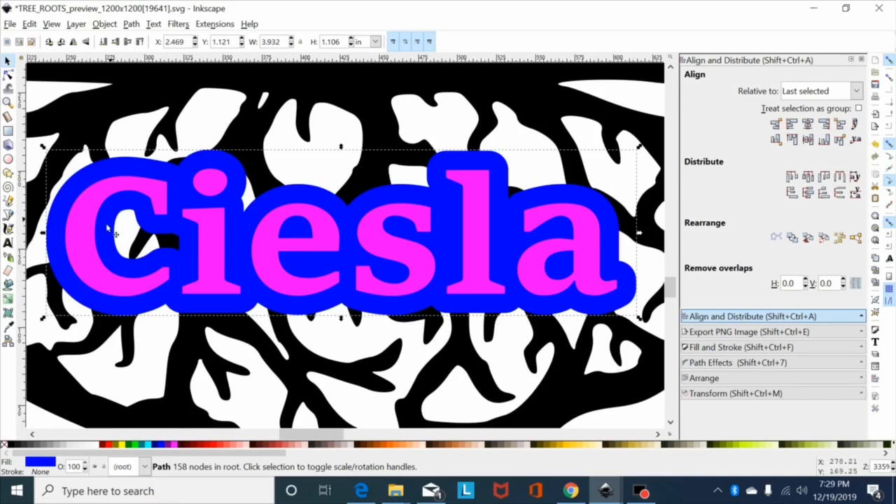
pyautogui.moveTo(184, 257)
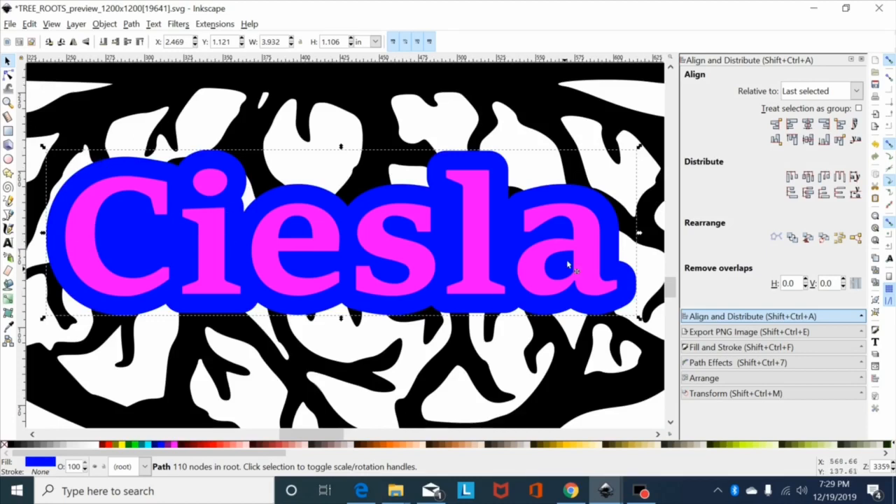
pyautogui.moveTo(252, 221)
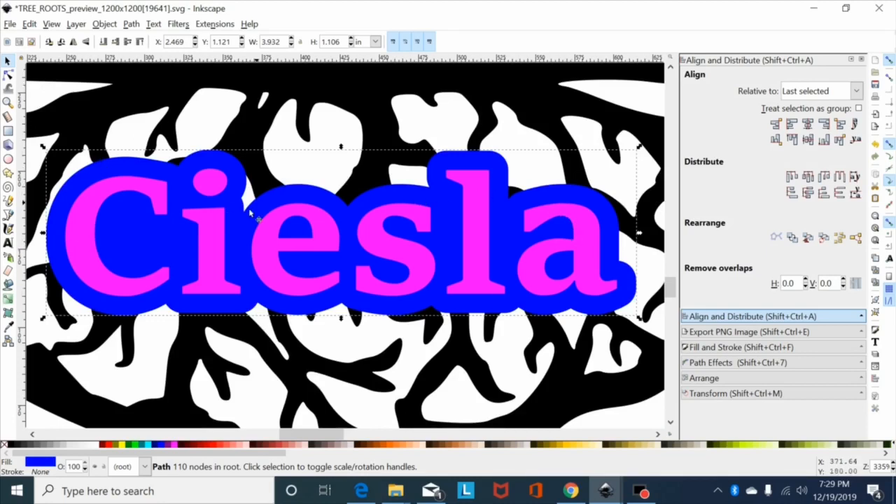
pyautogui.moveTo(245, 192)
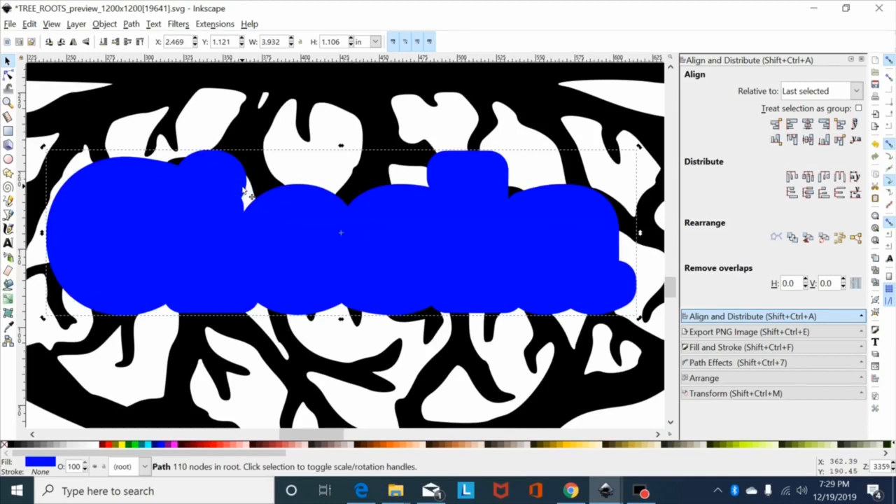
pyautogui.moveTo(254, 427)
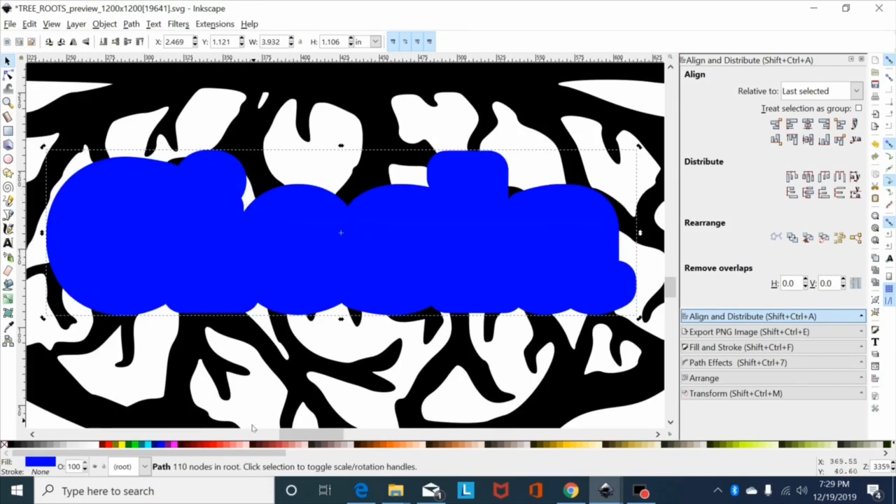
# - Colour the duplicated outline red and inset it slightly, leaving a thin blue rim
pyautogui.click(215, 445)
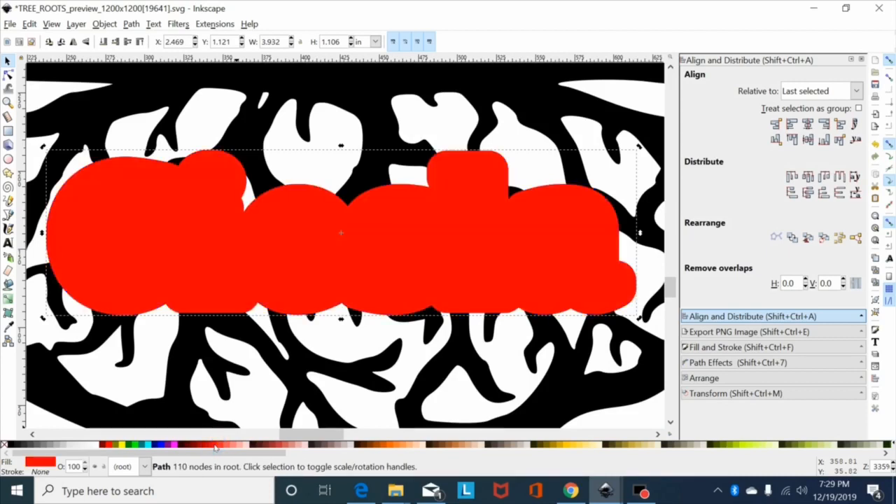
pyautogui.moveTo(381, 219)
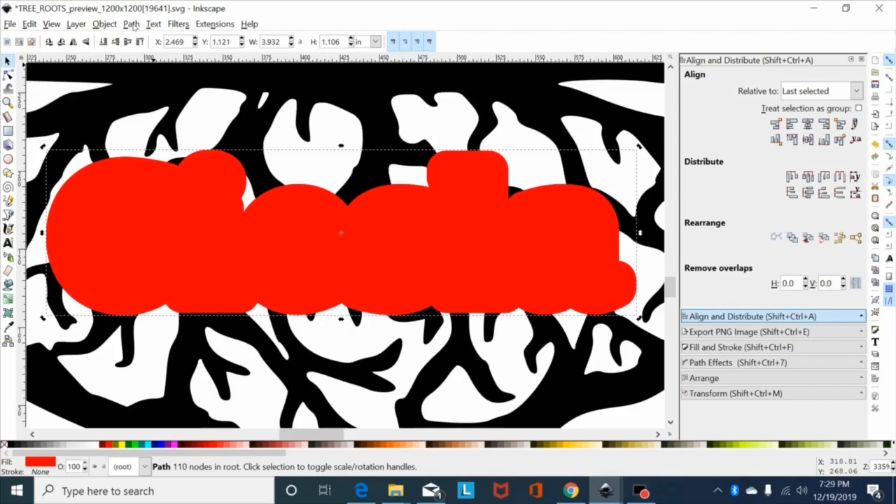
pyautogui.click(131, 23)
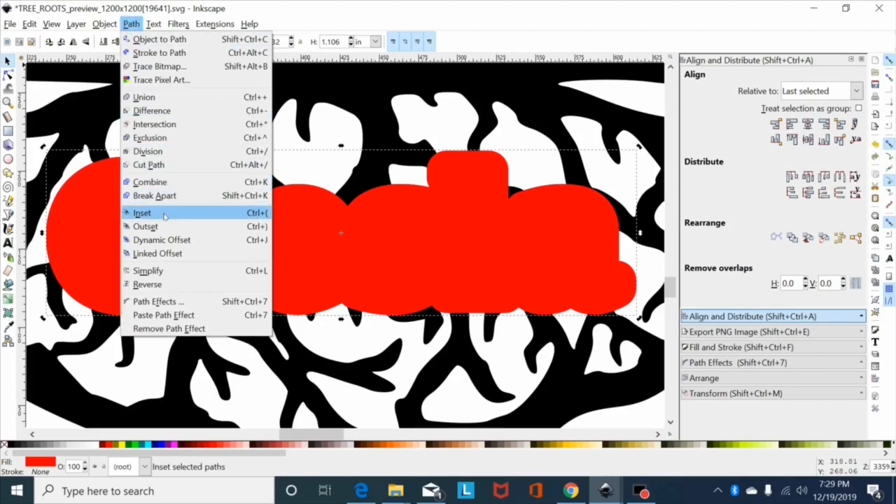
pyautogui.click(141, 212)
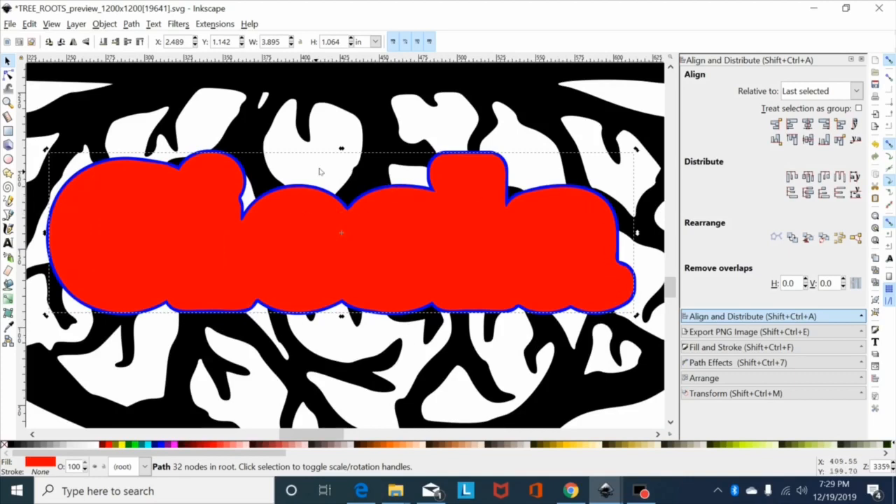
pyautogui.moveTo(311, 210)
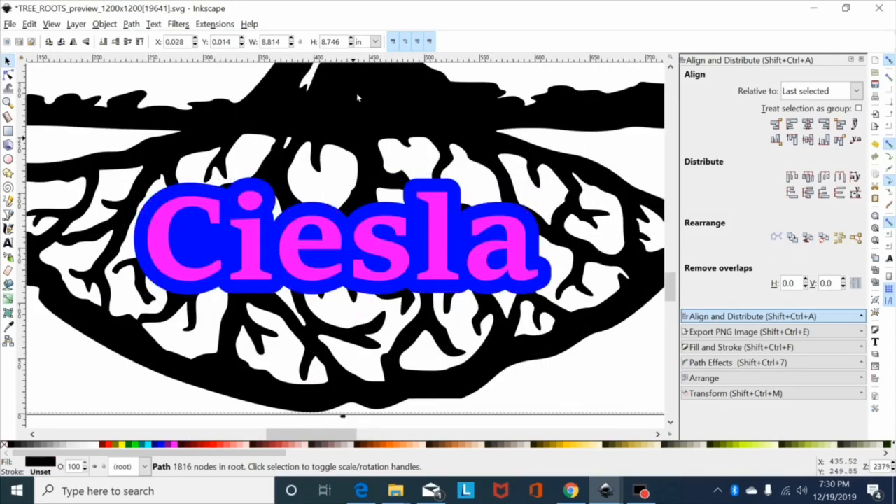
# - Scroll the canvas while cutting the rounded name shape out of the tree roots
pyautogui.scroll(-3)
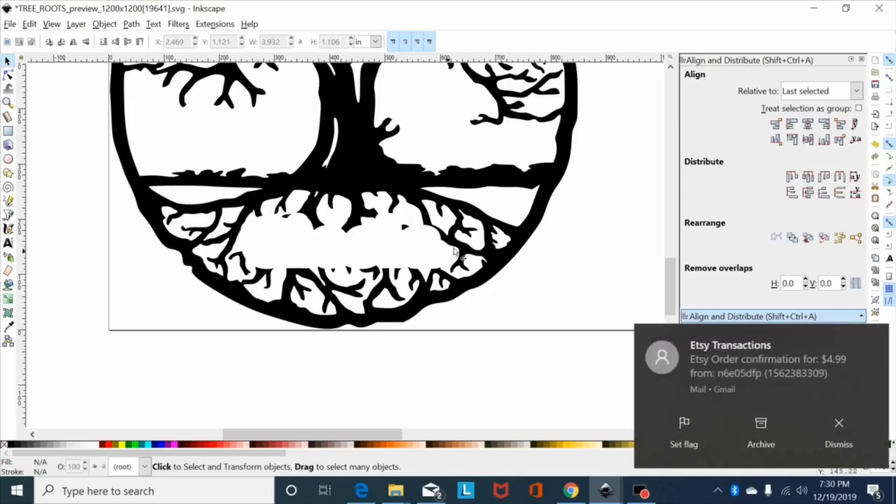
pyautogui.moveTo(273, 234)
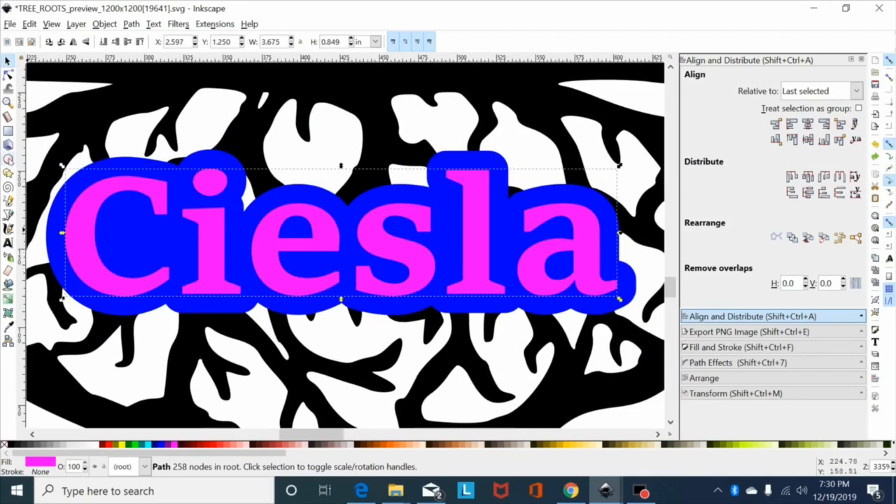
# - Stencil the Ciesla letters as white cut-outs inside the black root band
pyautogui.click(12, 133)
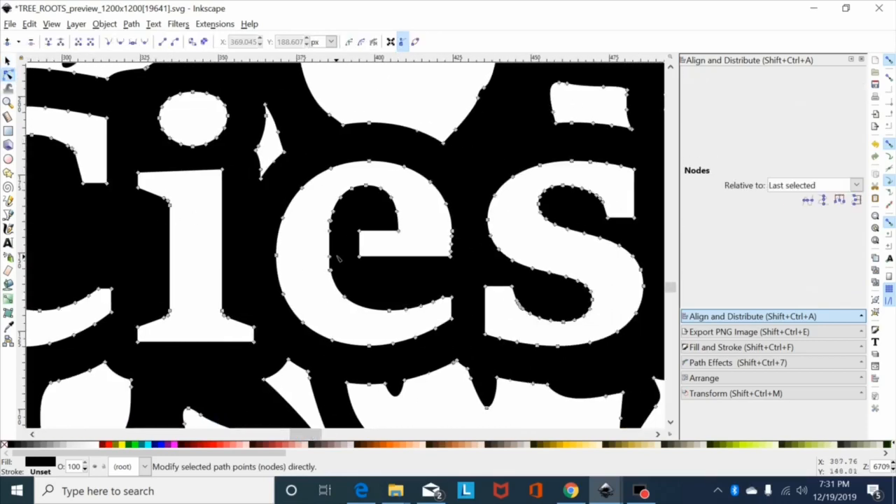
pyautogui.moveTo(346, 220)
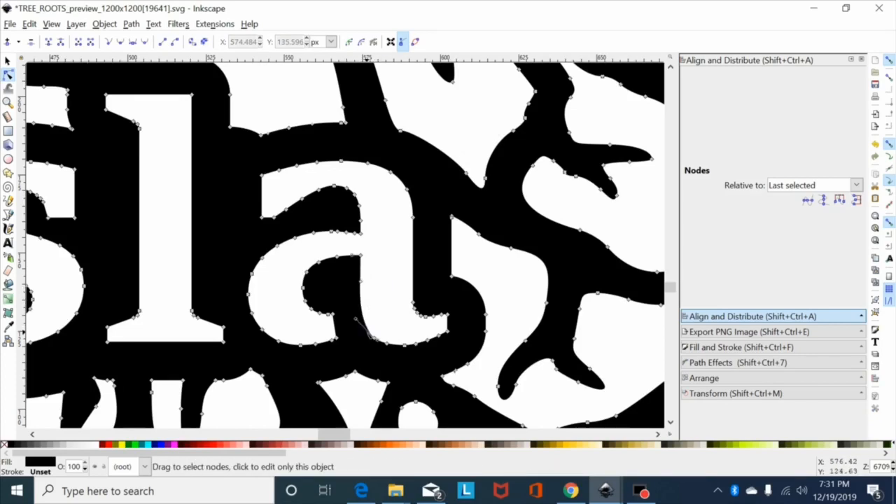
# - Drag a node handle to smooth the curve at the bottom of letter a
pyautogui.moveTo(369, 332); pyautogui.dragTo(361, 324)
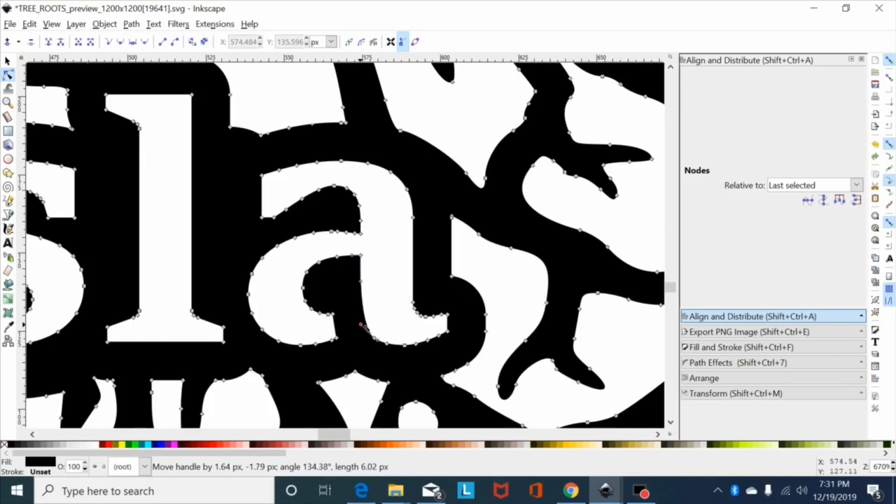